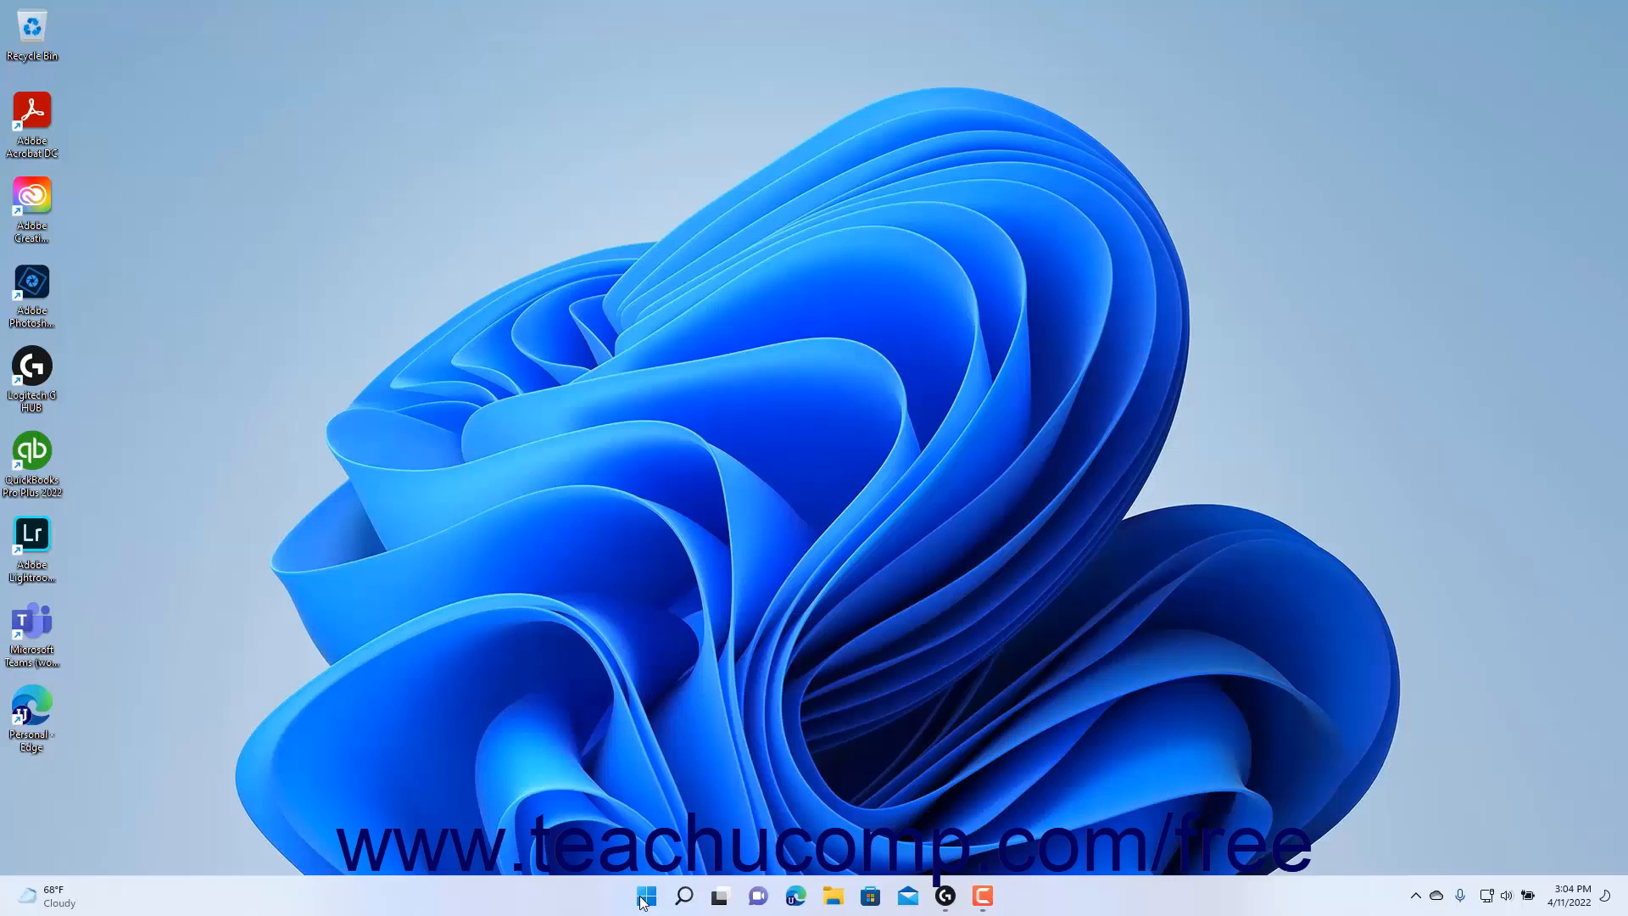
Launch Settings from the Start menu and go to Privacy & security, scrolling to App permissions.
right_click(645, 895)
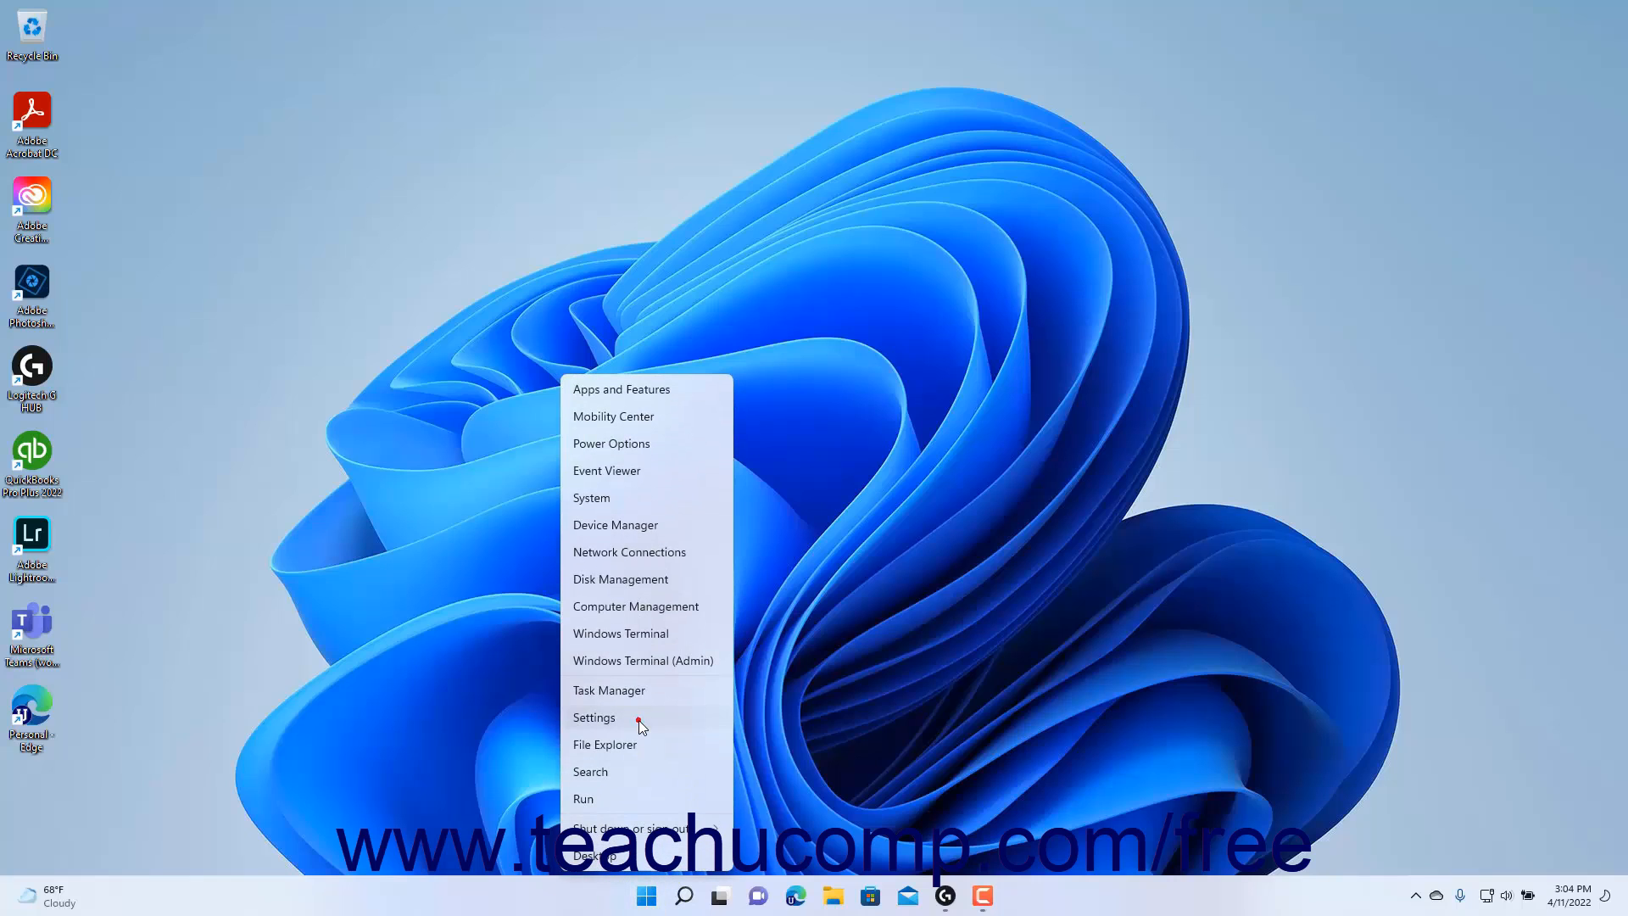
click(593, 717)
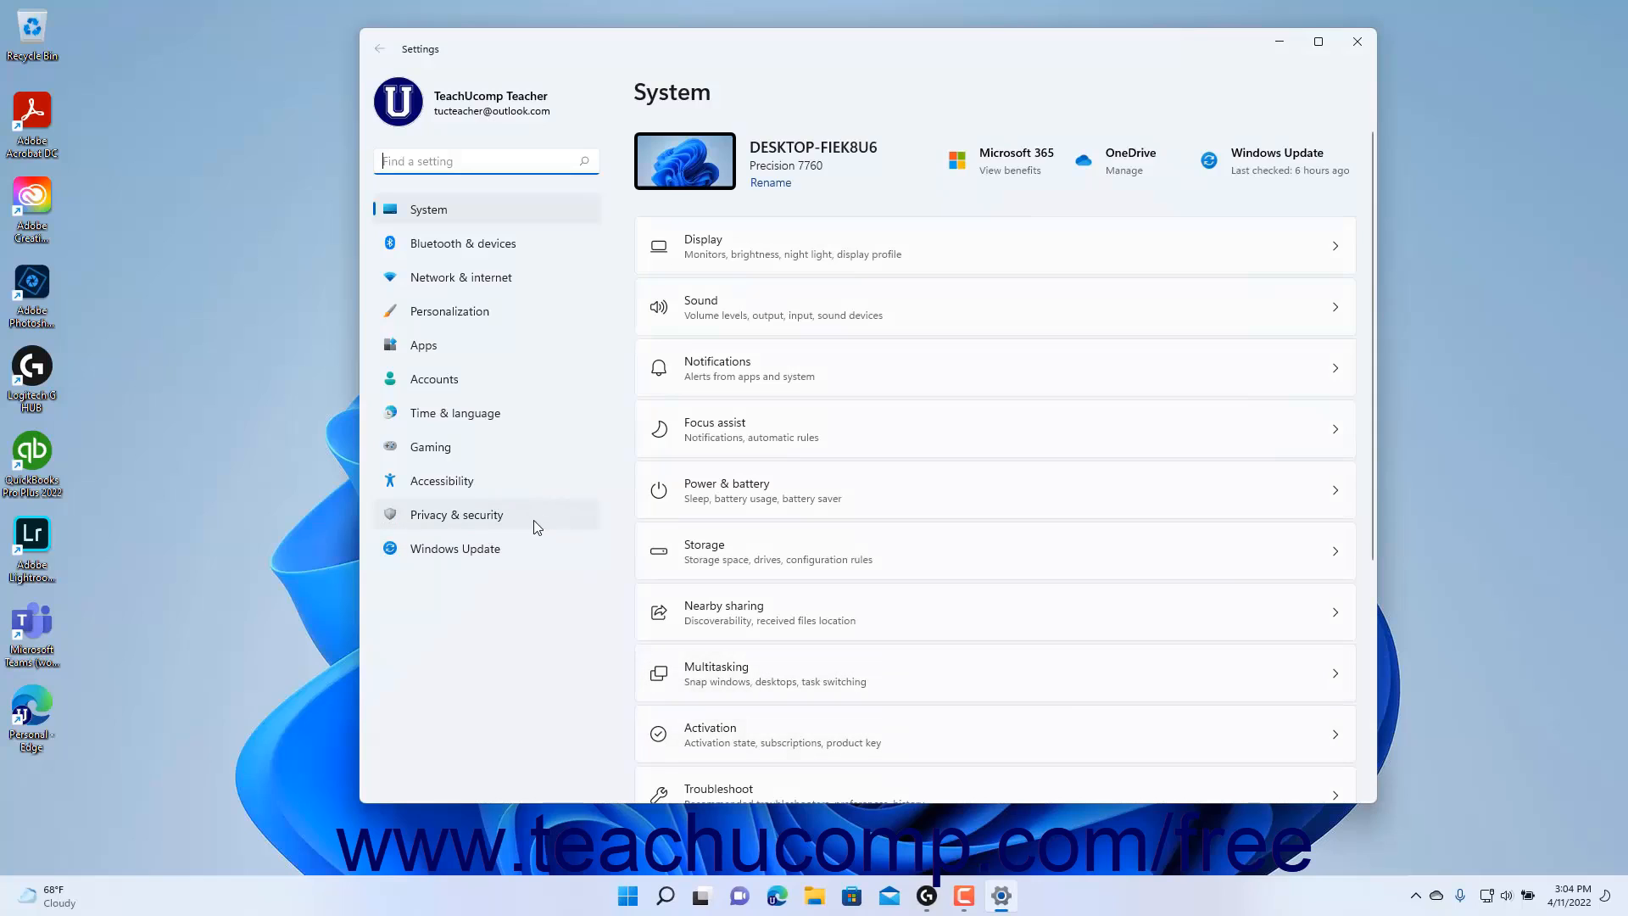
click(456, 514)
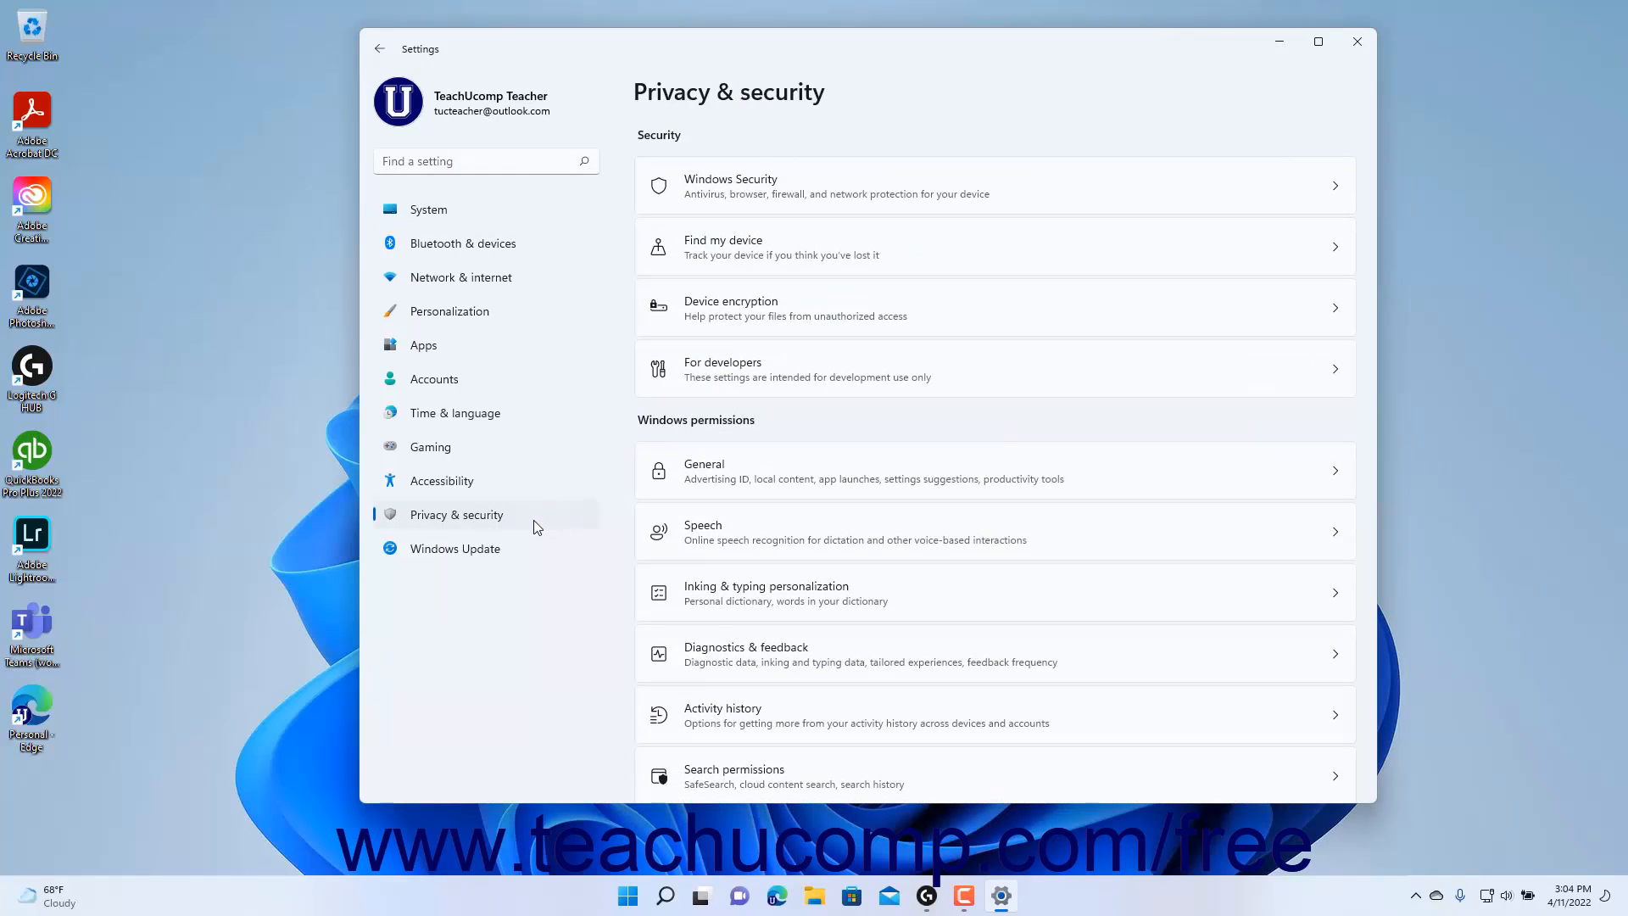
scroll(down, 3)
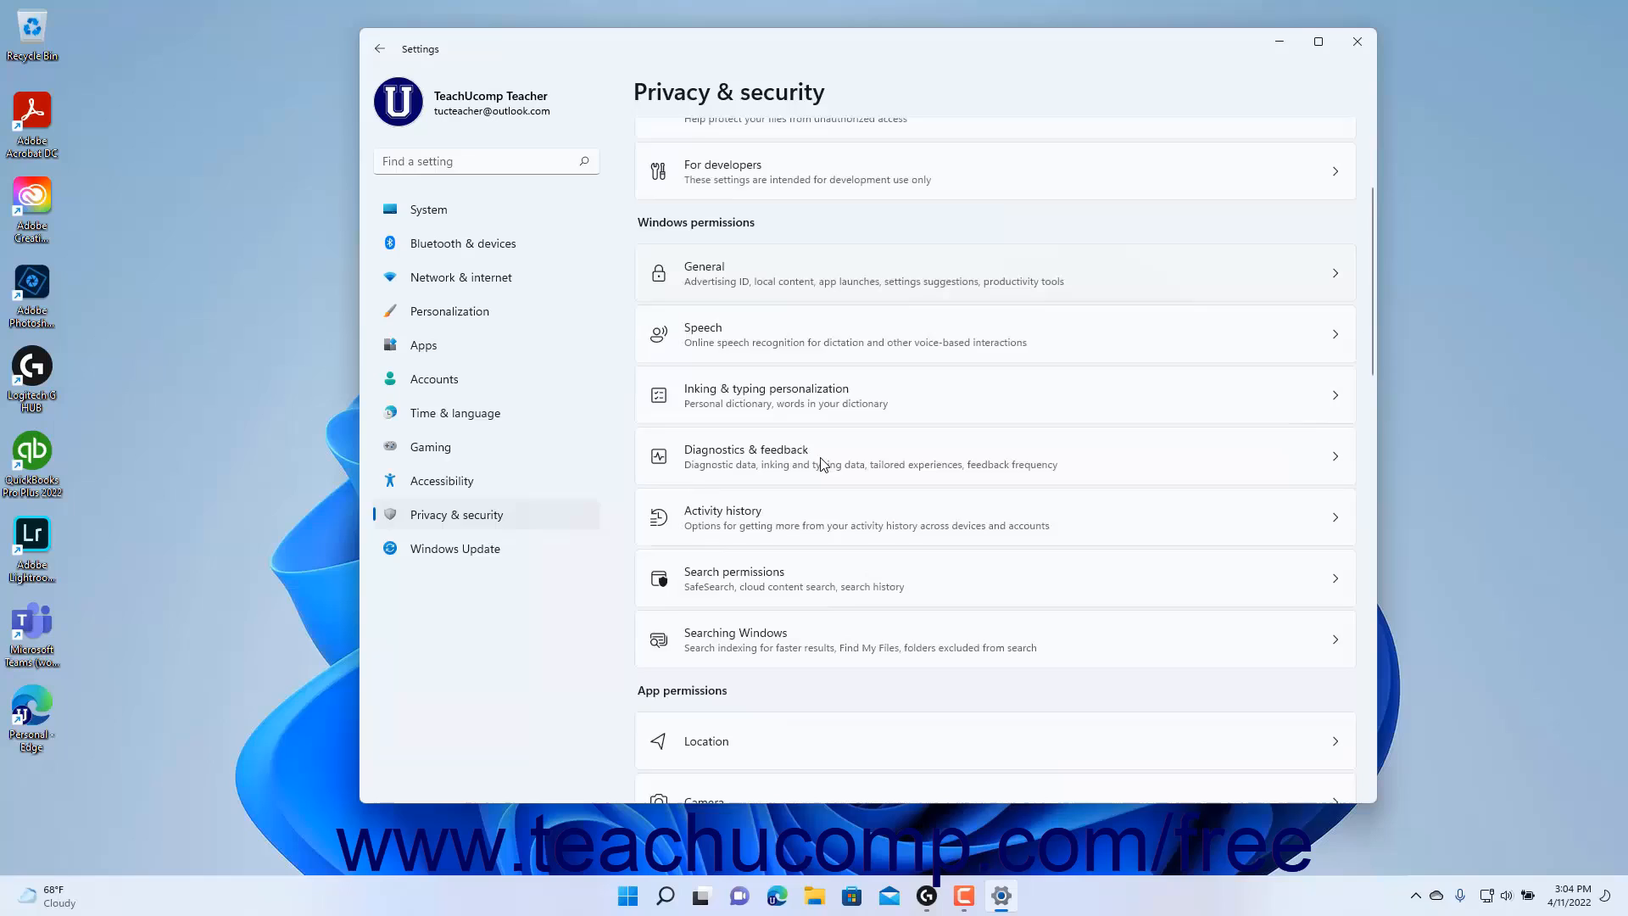
scroll(down, 3)
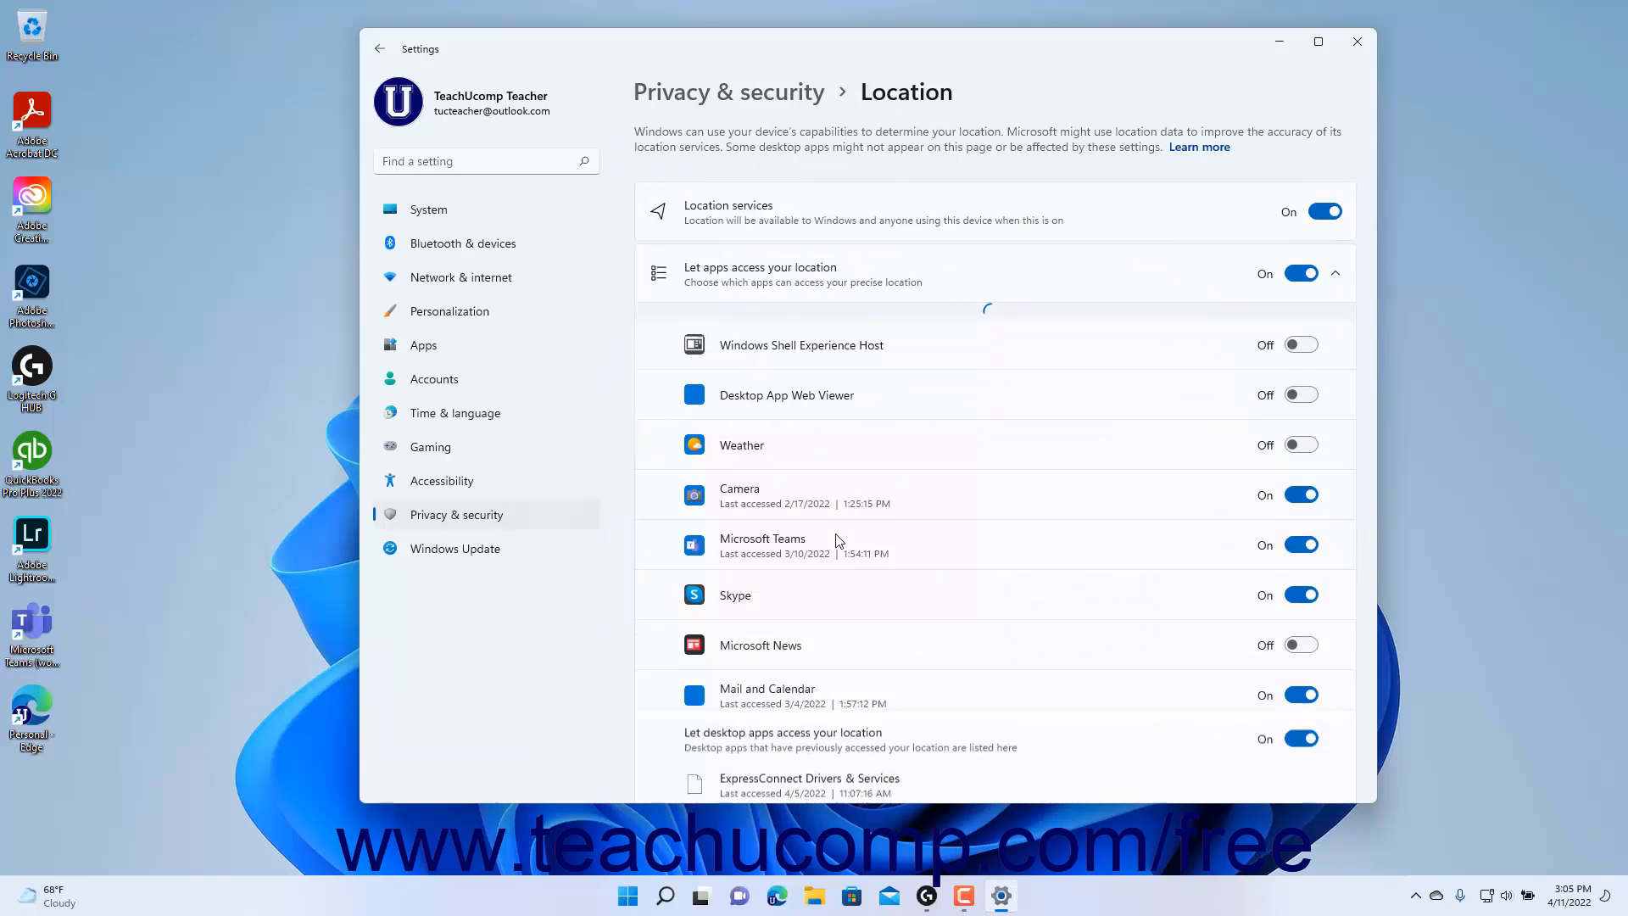
Scroll through the apps' location access list on the Location page.
scroll(down, 3)
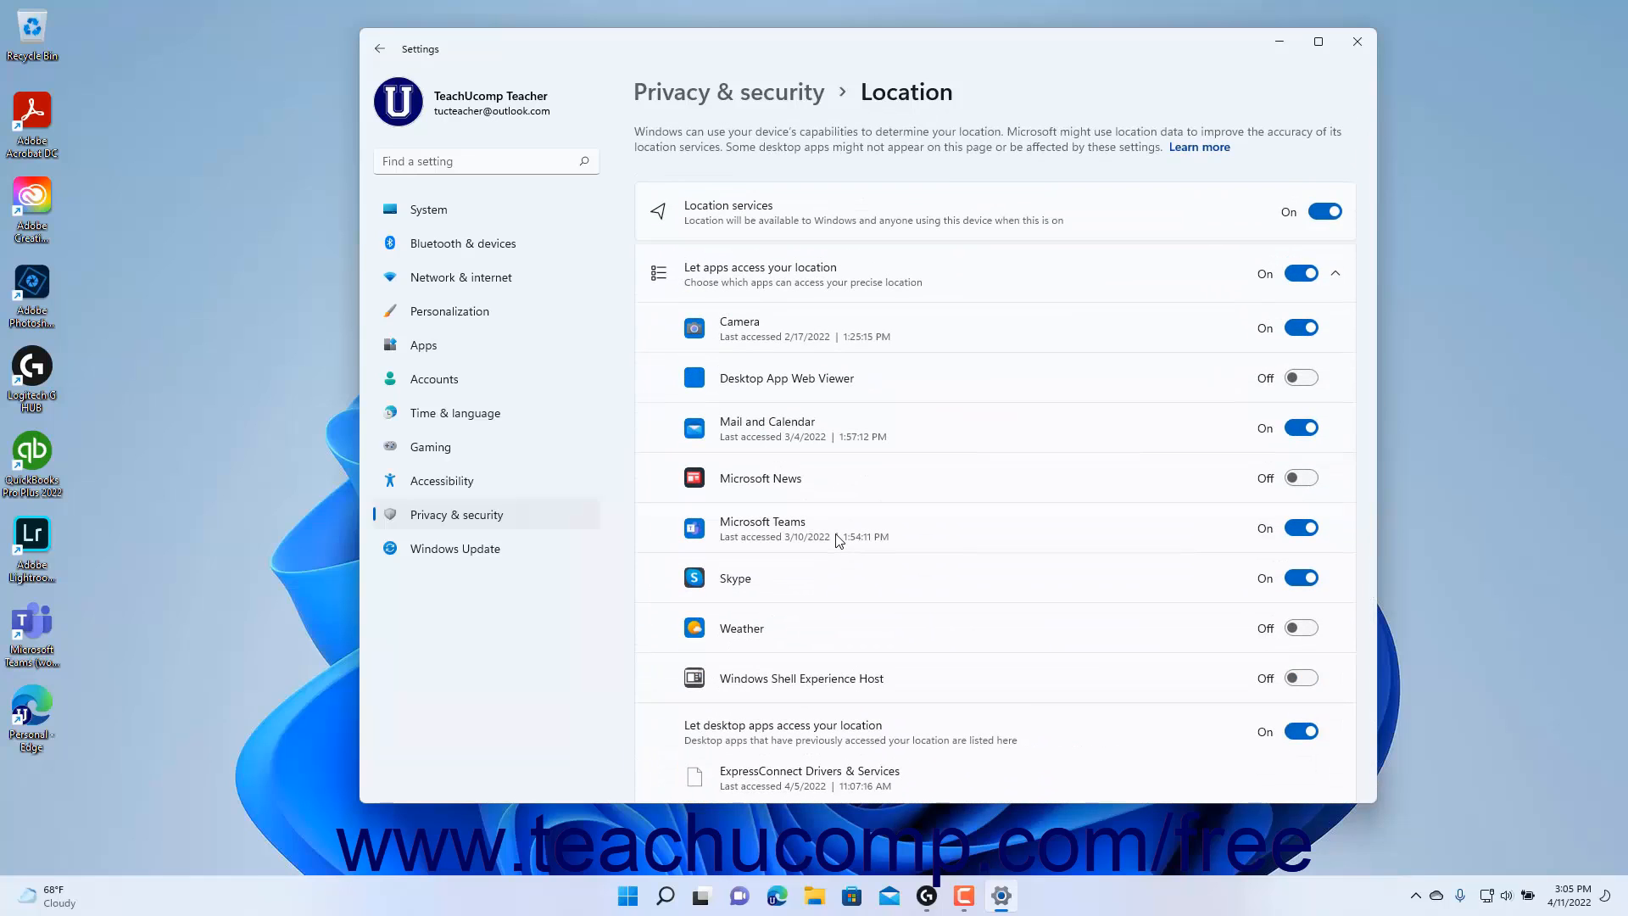
mouse_move(427, 209)
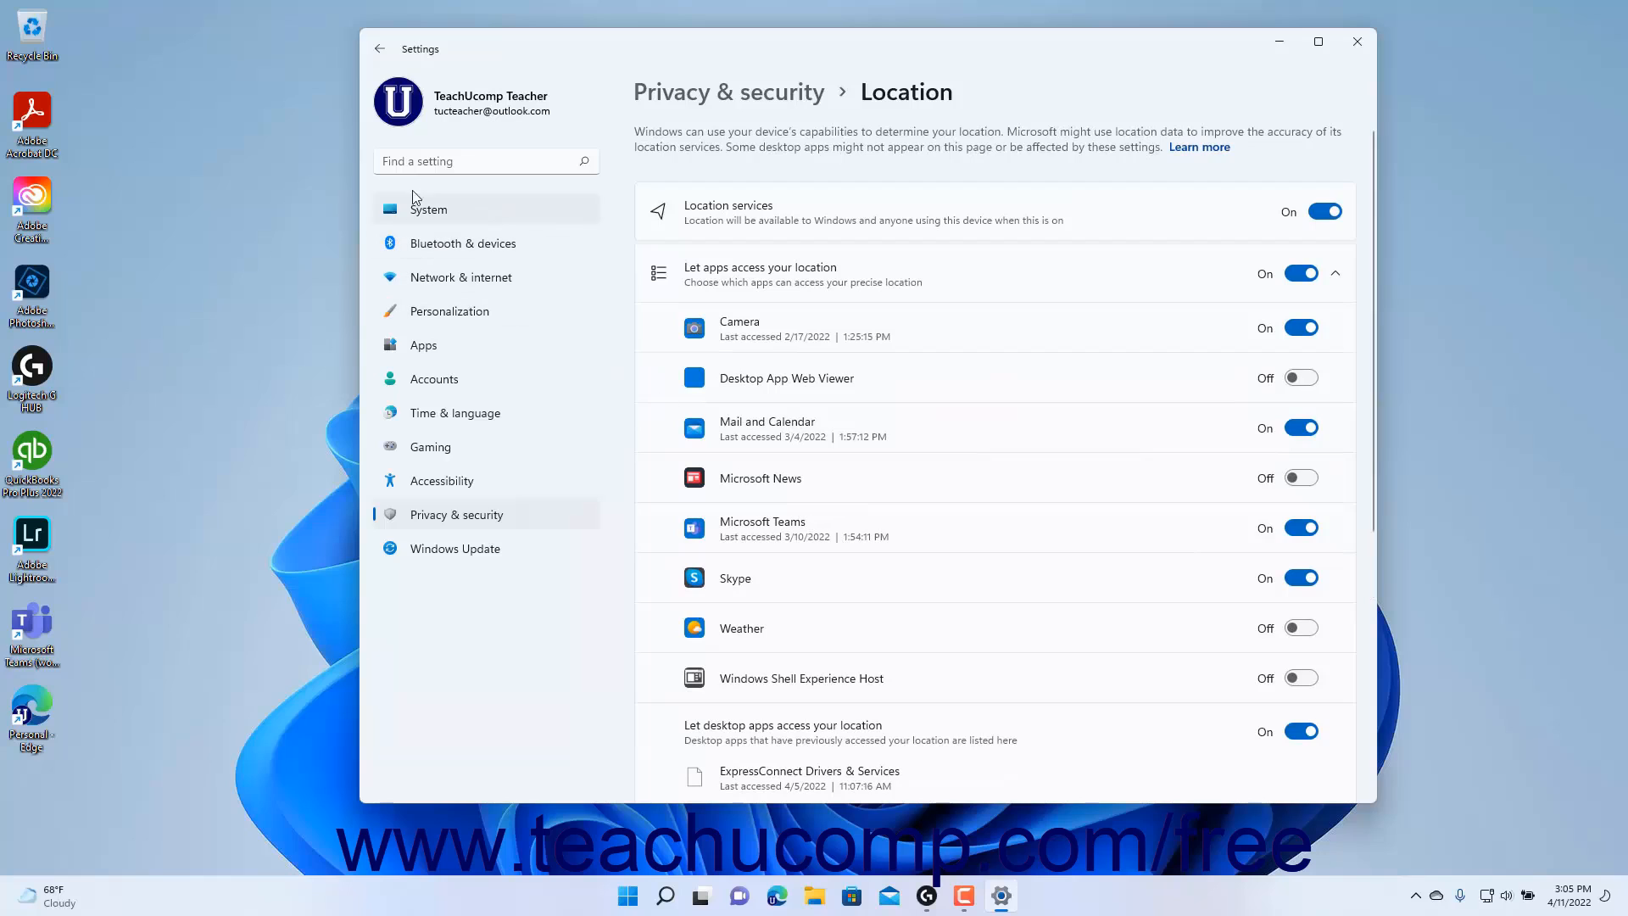
mouse_move(379, 49)
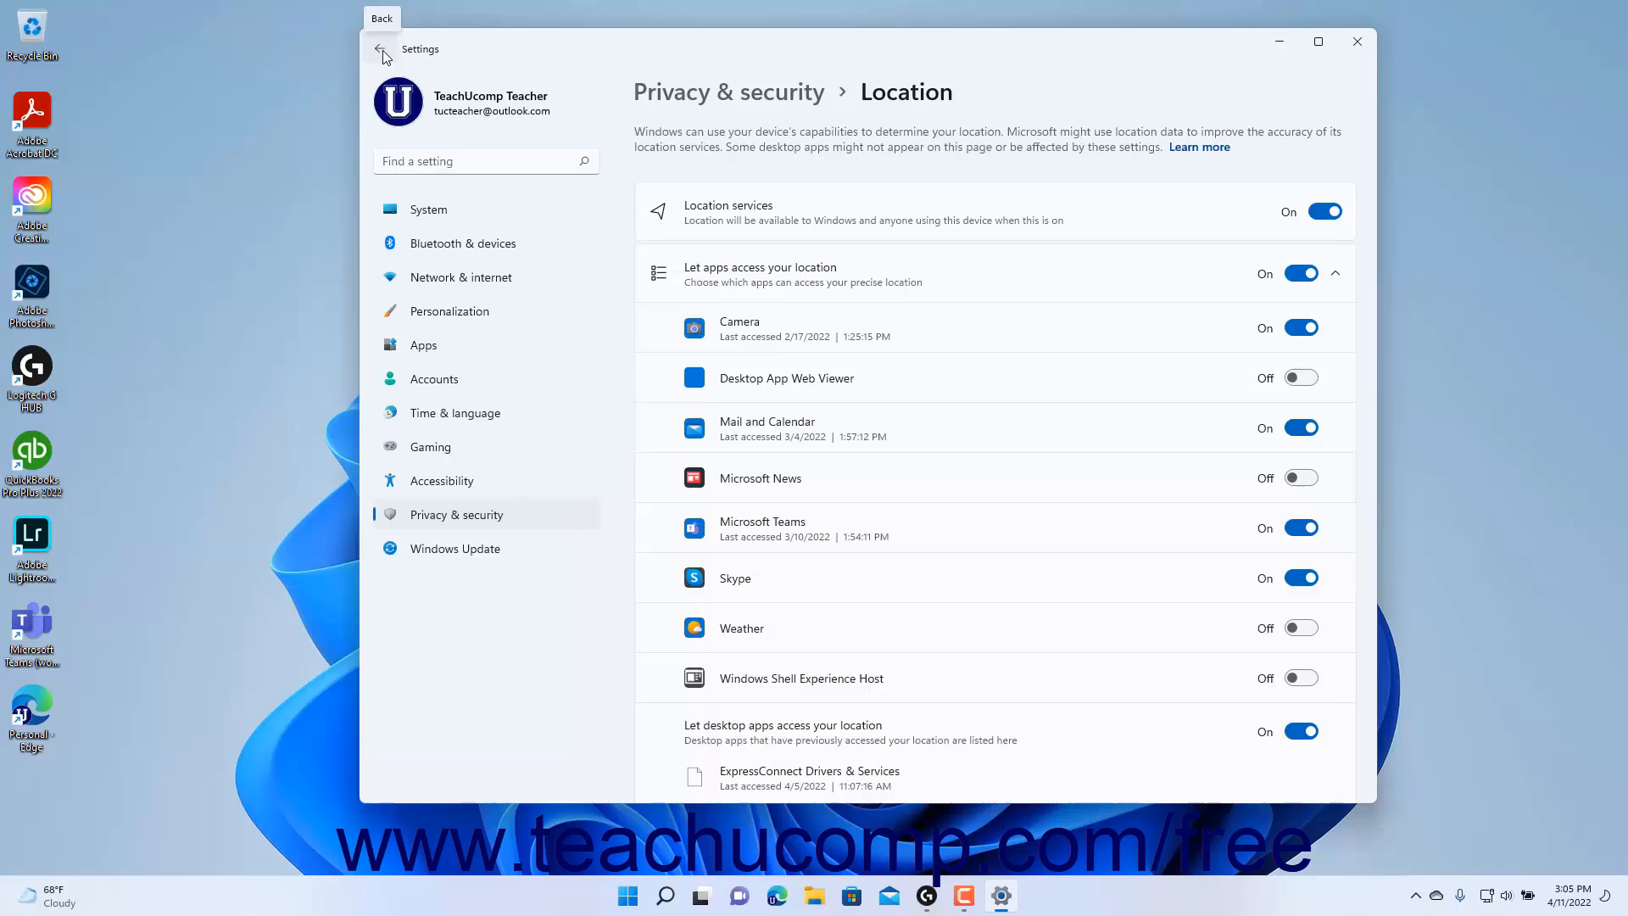
mouse_move(729, 94)
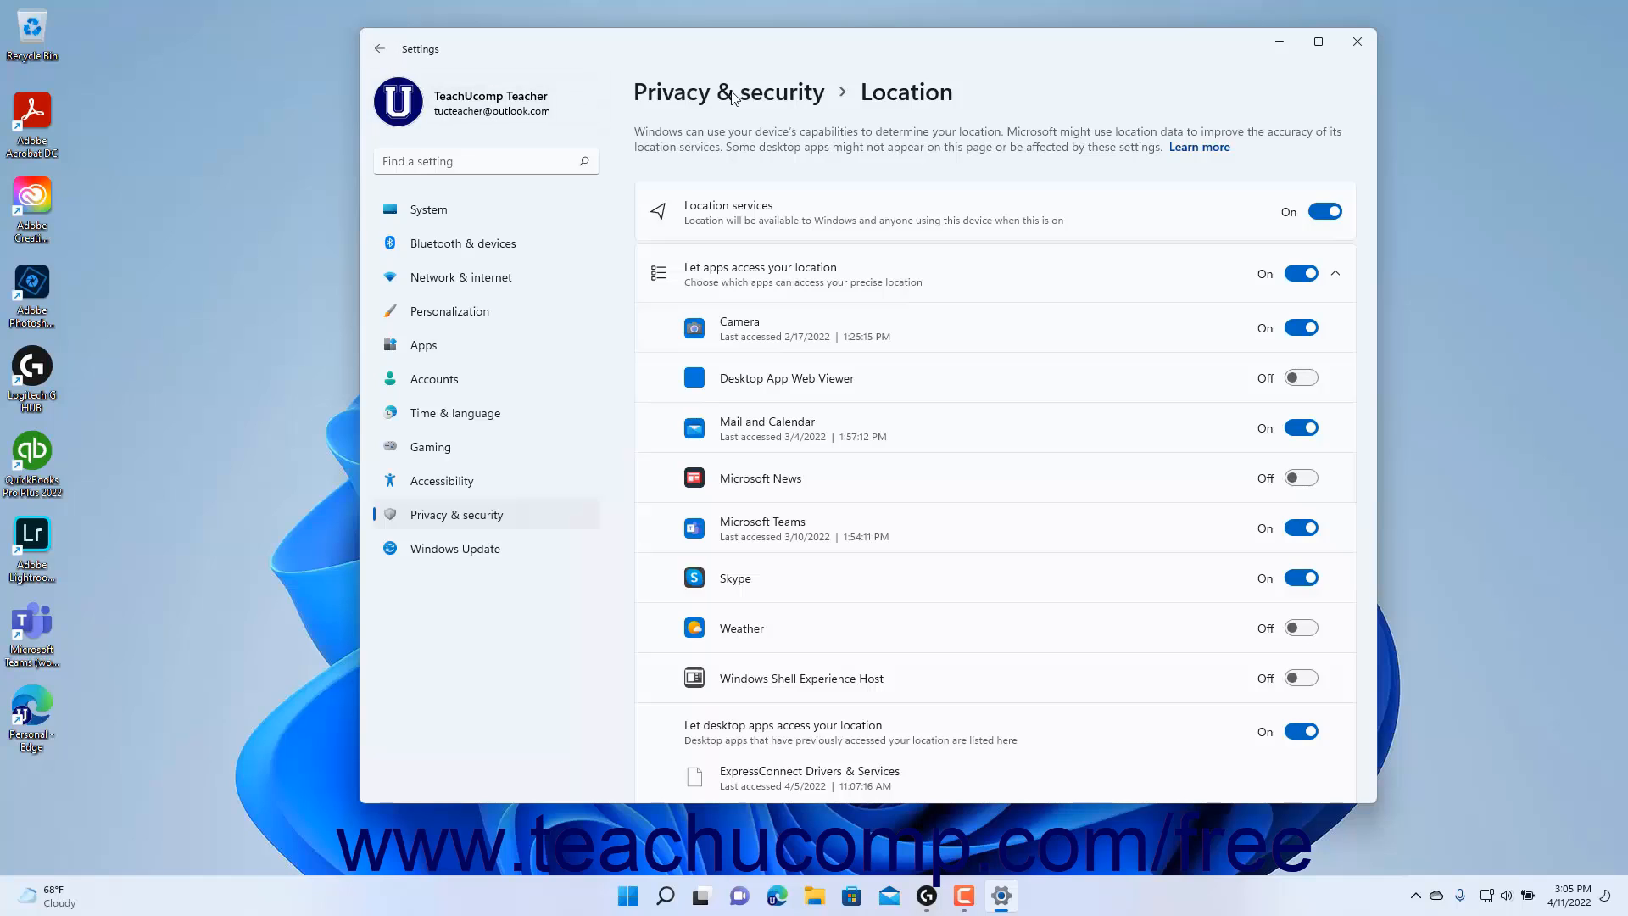
Return to the Privacy & security overview via the breadcrumb.
click(378, 49)
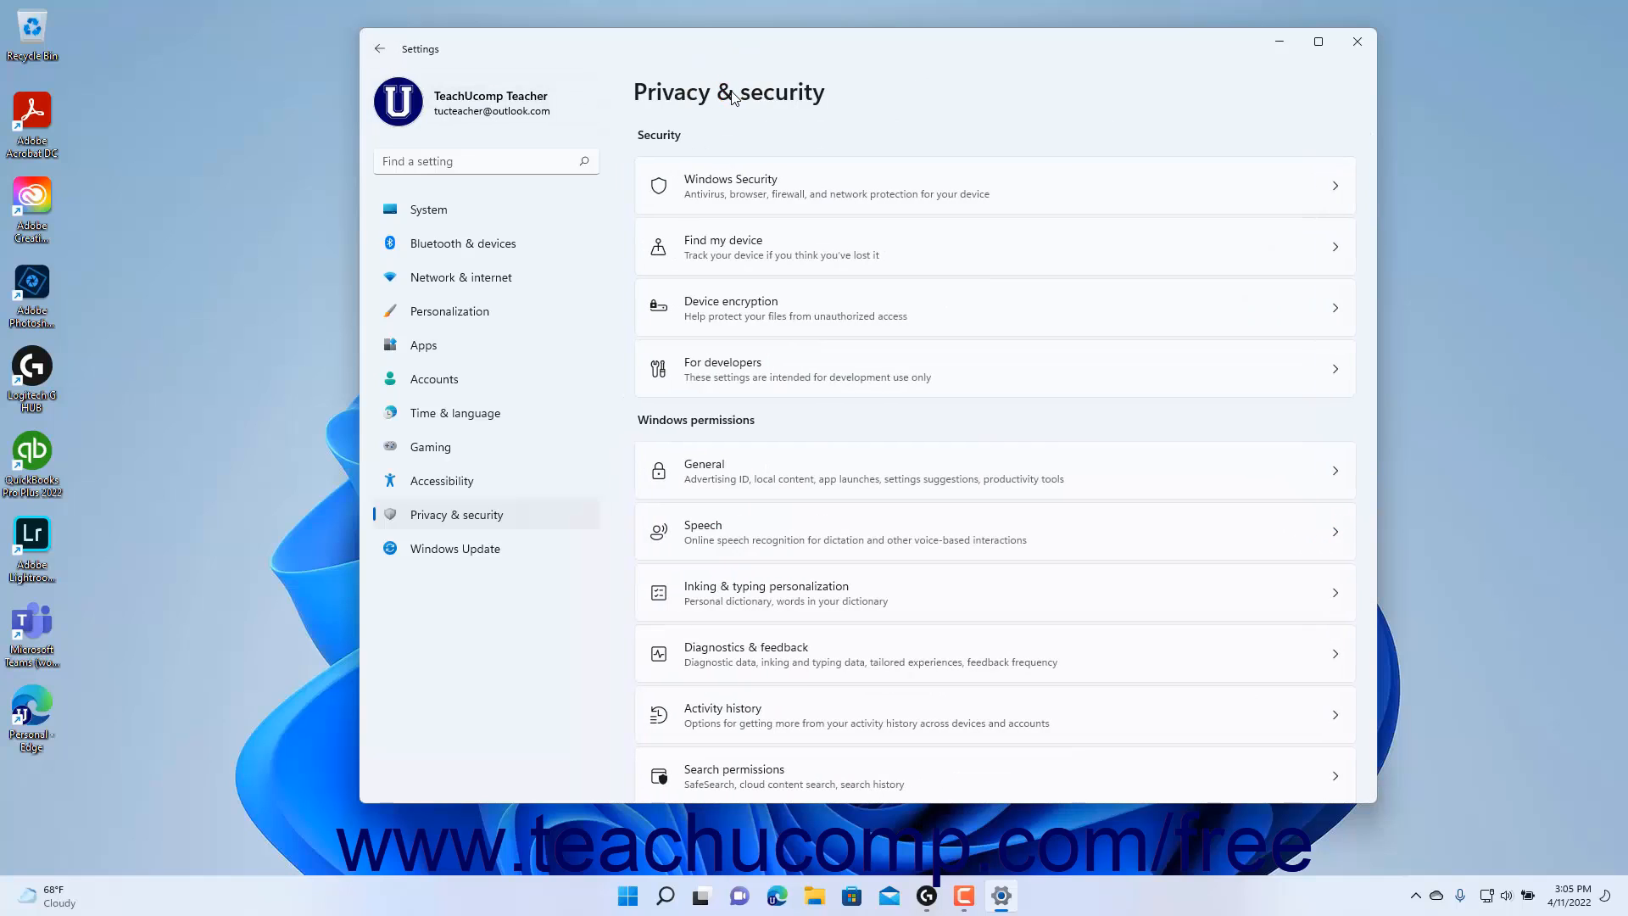